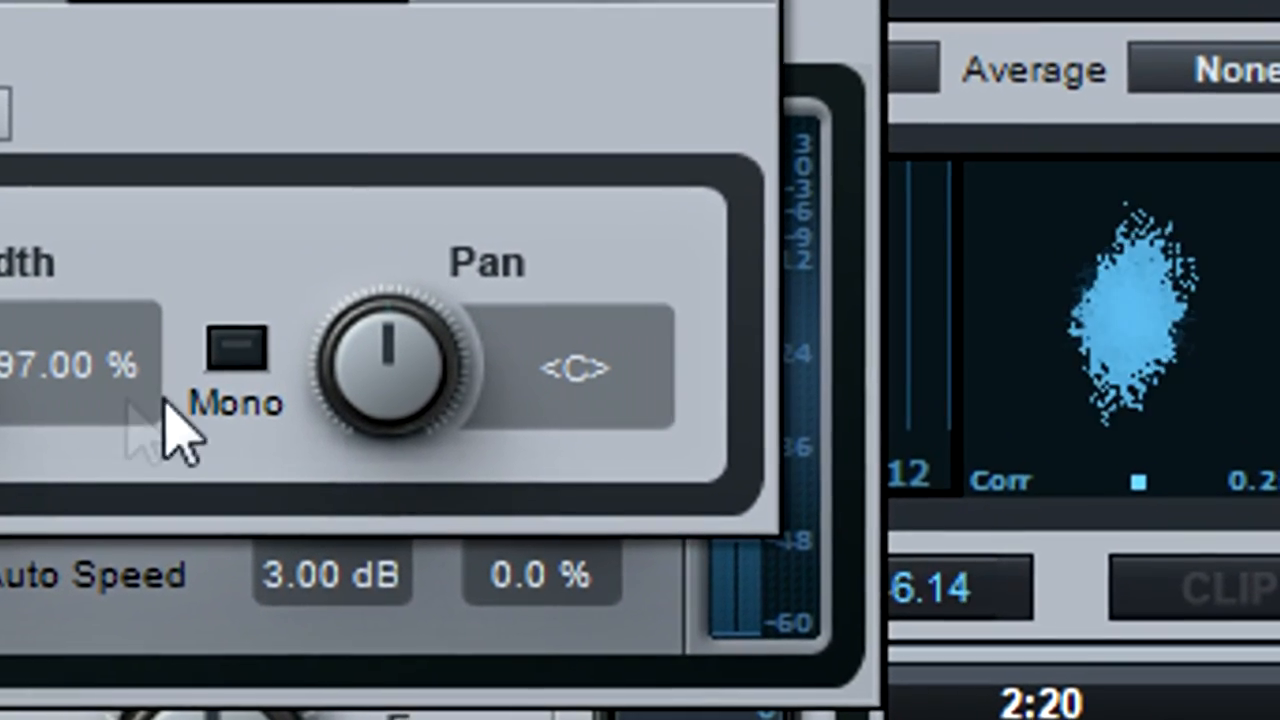
# Step: Sweep the Binaural Pan knob from centre to about 58% R and readjust it
pyautogui.moveTo(380, 360); pyautogui.dragTo(376, 270)
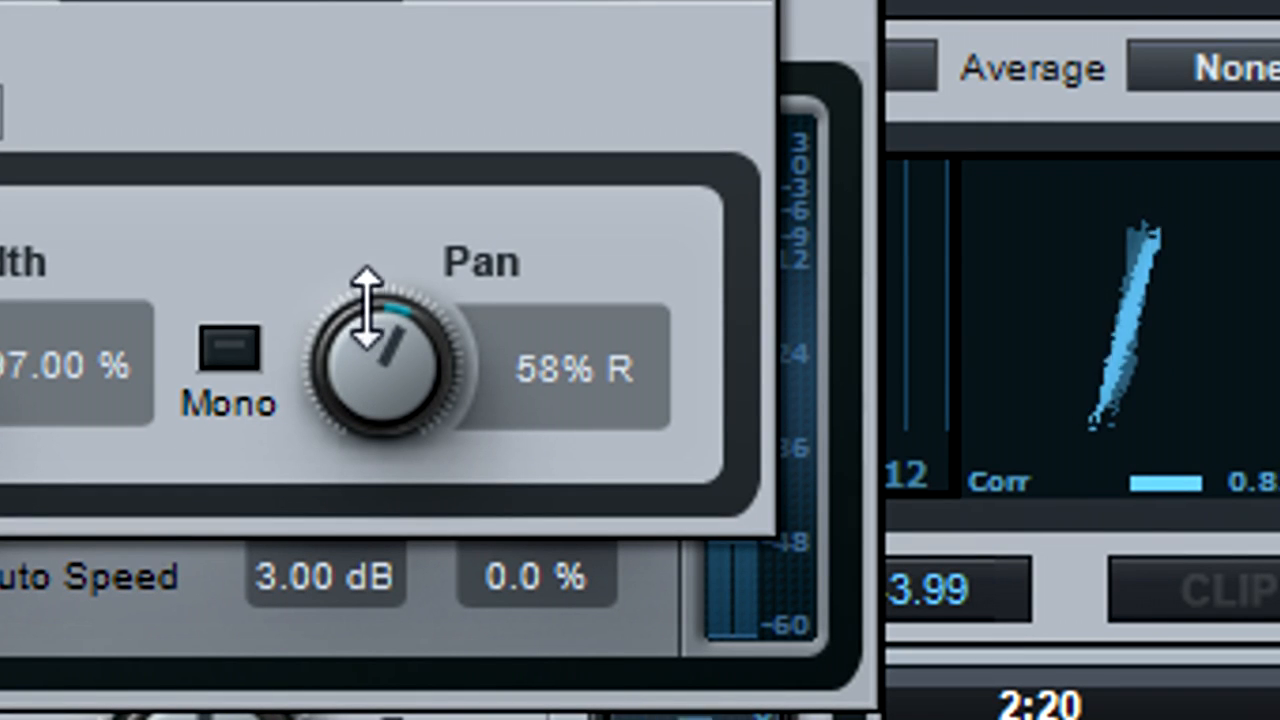
pyautogui.moveTo(370, 320); pyautogui.dragTo(370, 420)
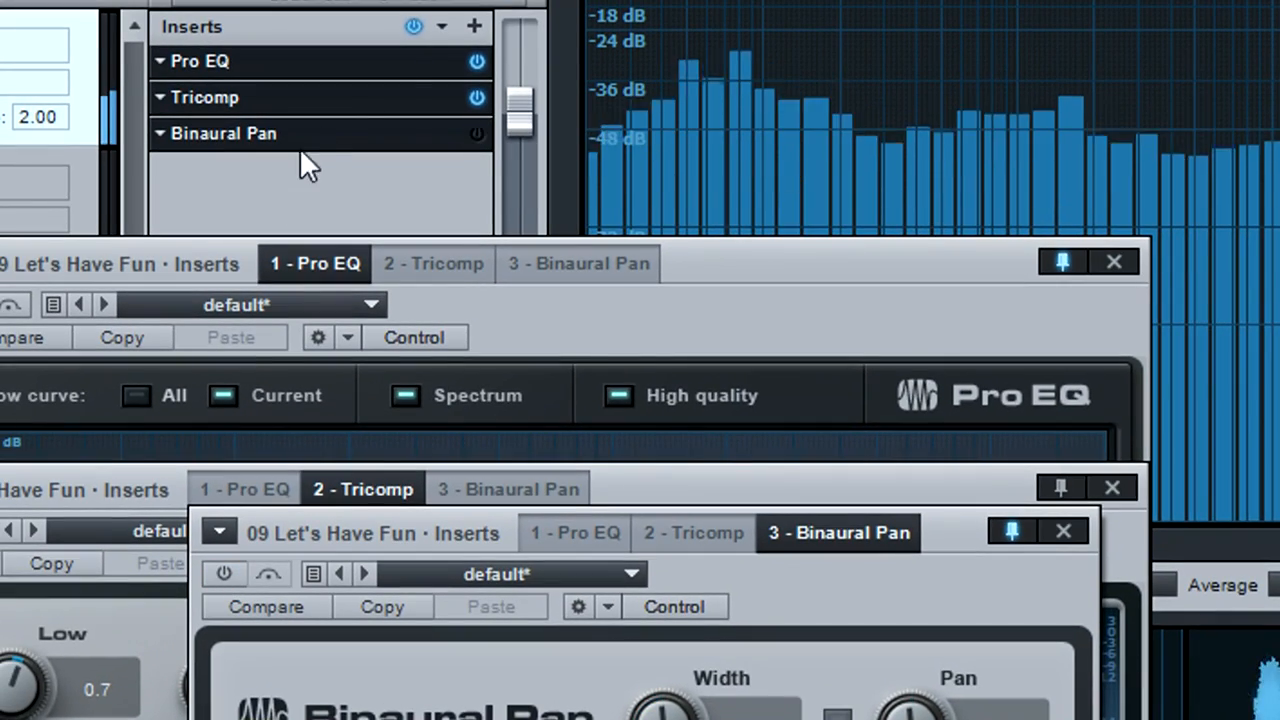
# Step: Insert Dual Pan after Binaural Pan, tweak input balance and set the left channel to 58% L
pyautogui.click(474, 26)
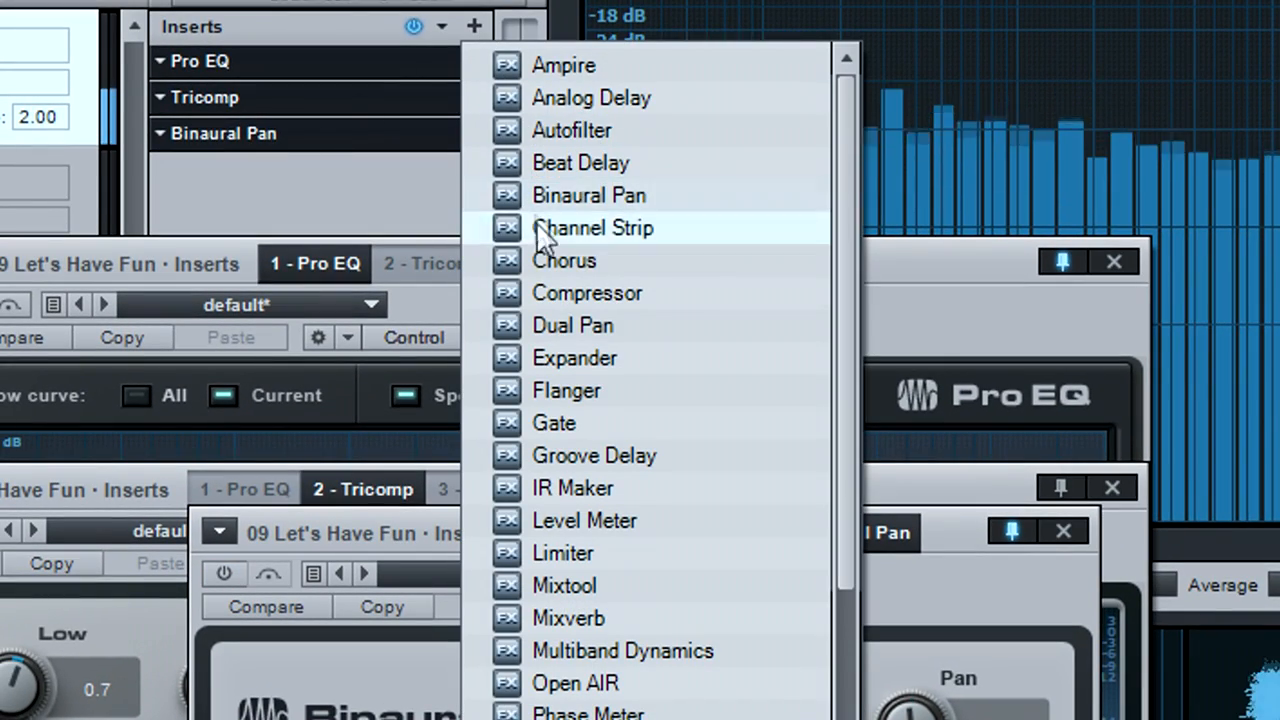
pyautogui.click(572, 324)
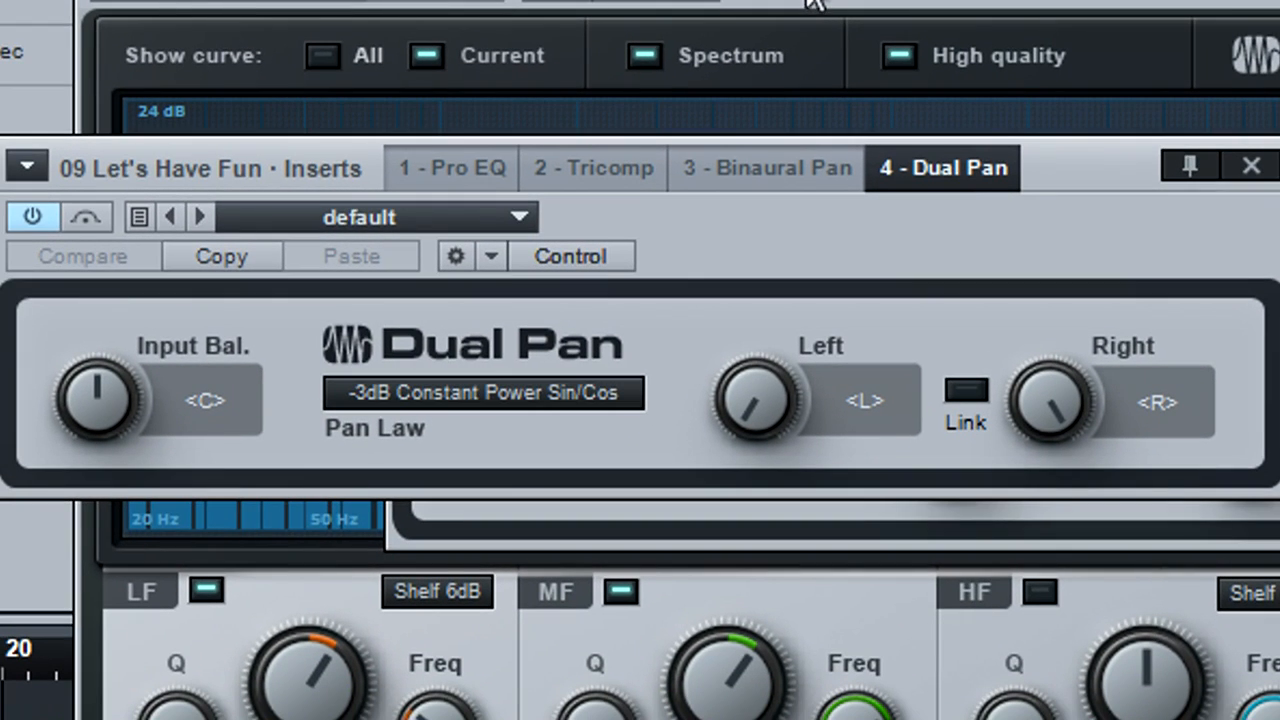
pyautogui.moveTo(100, 400)
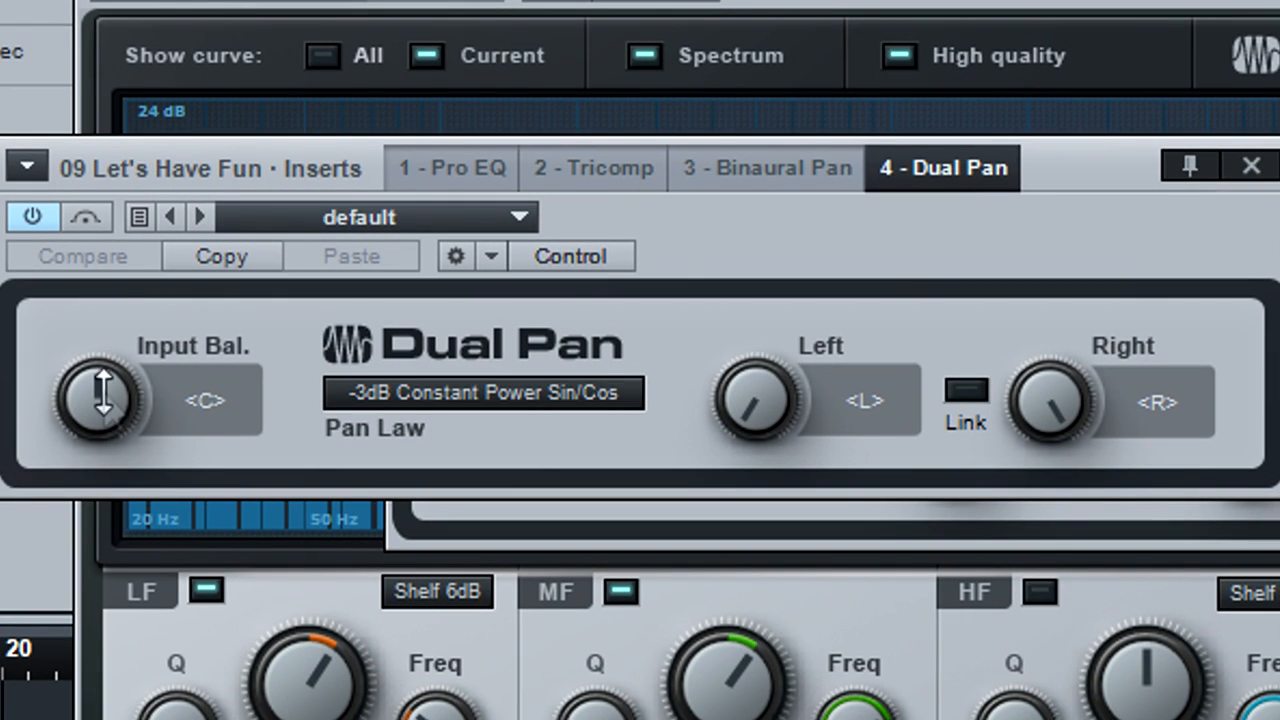
pyautogui.moveTo(100, 400); pyautogui.dragTo(110, 370)
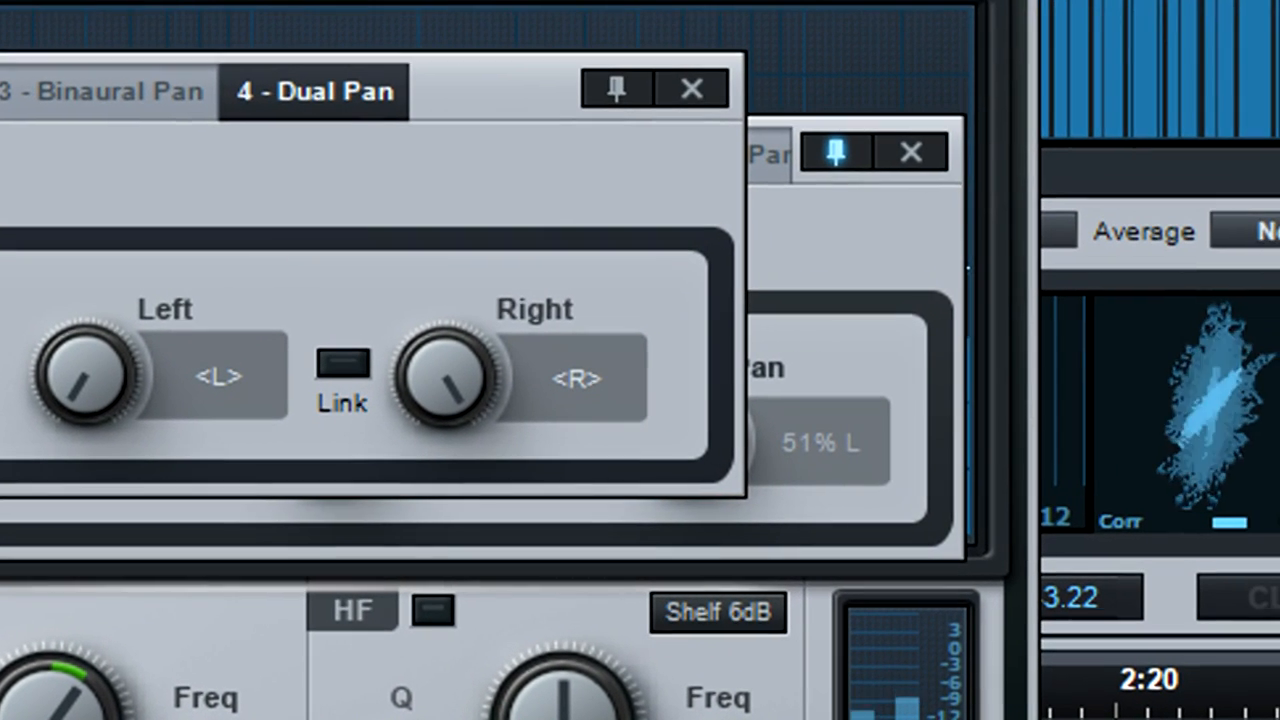
pyautogui.moveTo(80, 376); pyautogui.dragTo(80, 340)
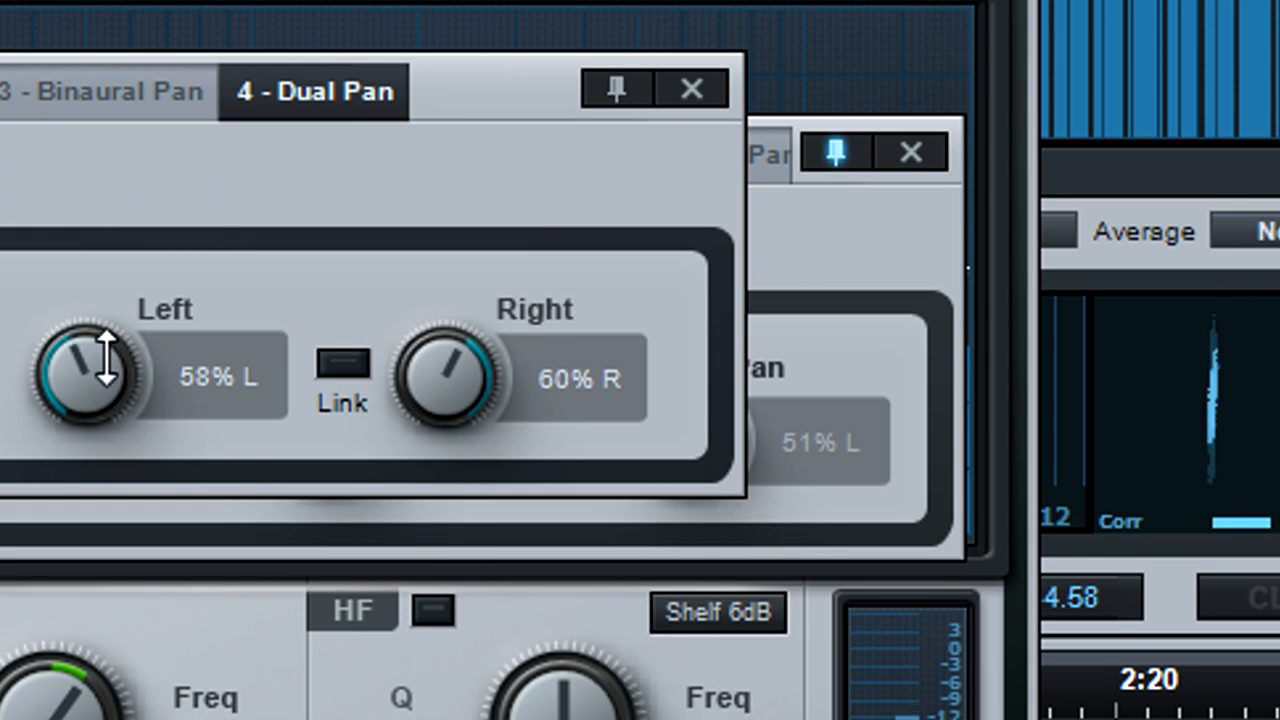
# Step: Link Dual Pan channels, sweep width through -100%, 0% to 100%, then pan to 51% R
pyautogui.click(340, 362)
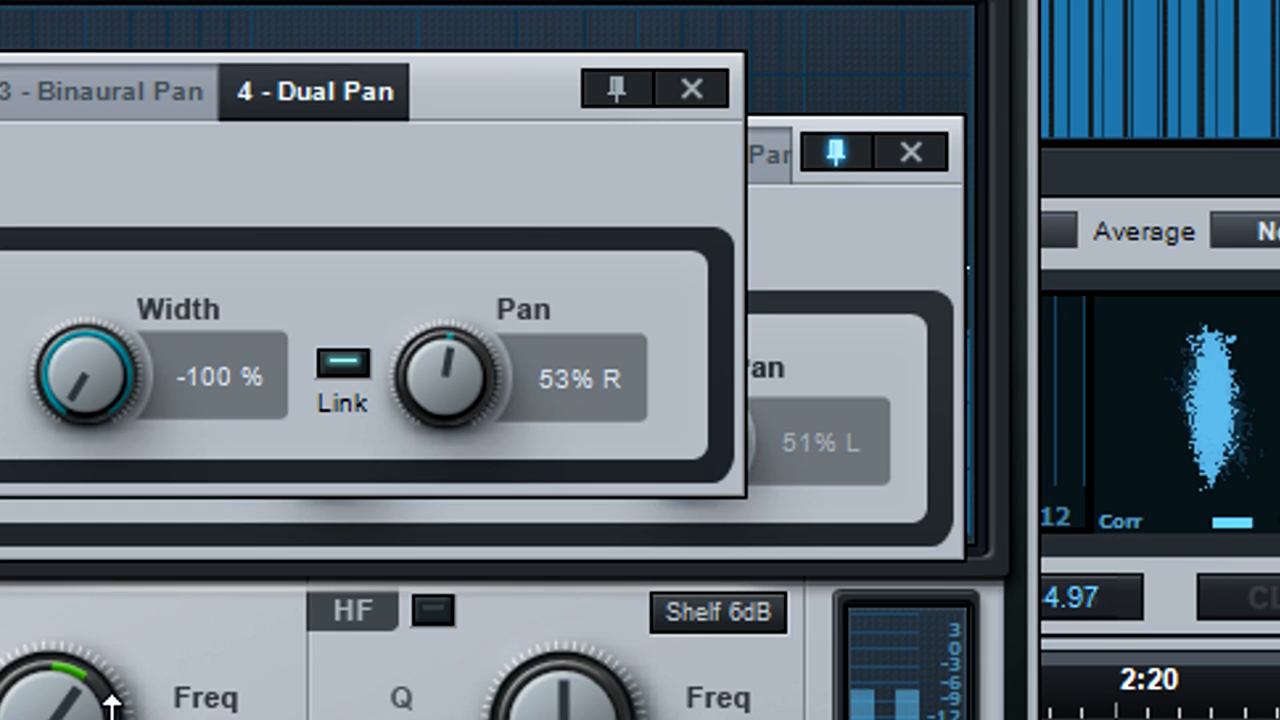
pyautogui.moveTo(80, 376); pyautogui.dragTo(80, 340)
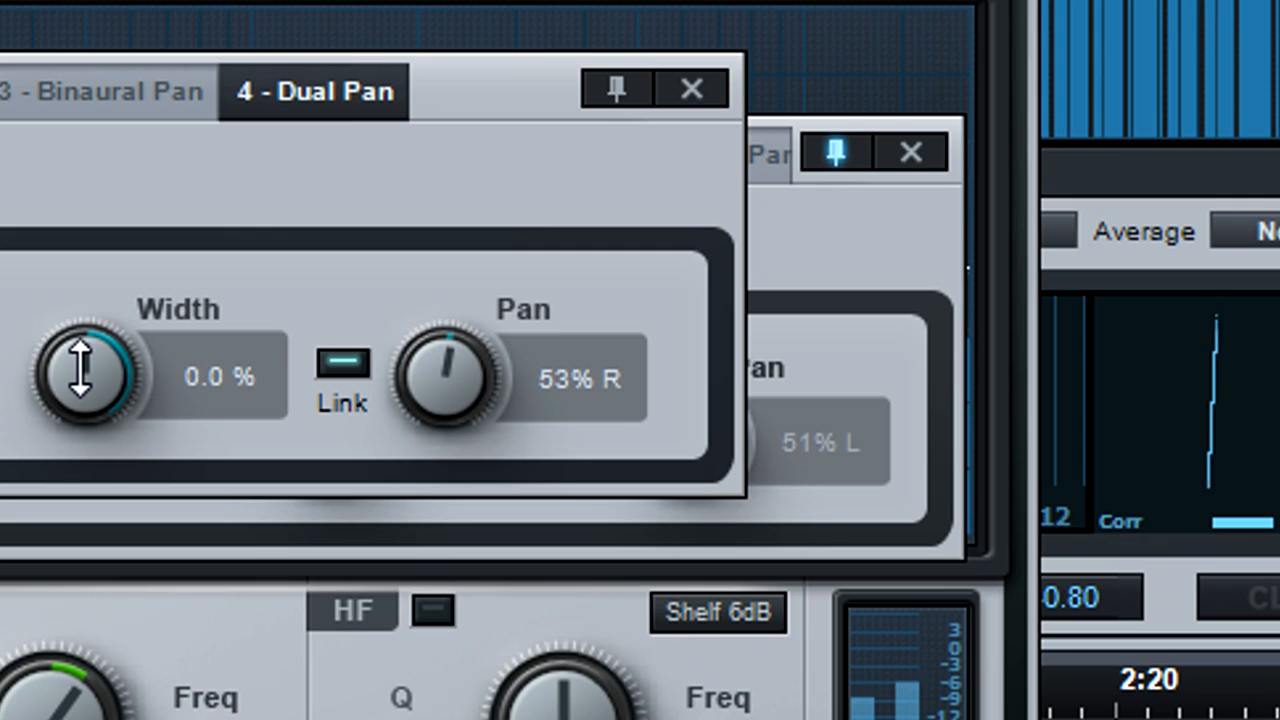
pyautogui.moveTo(82, 376); pyautogui.dragTo(78, 60)
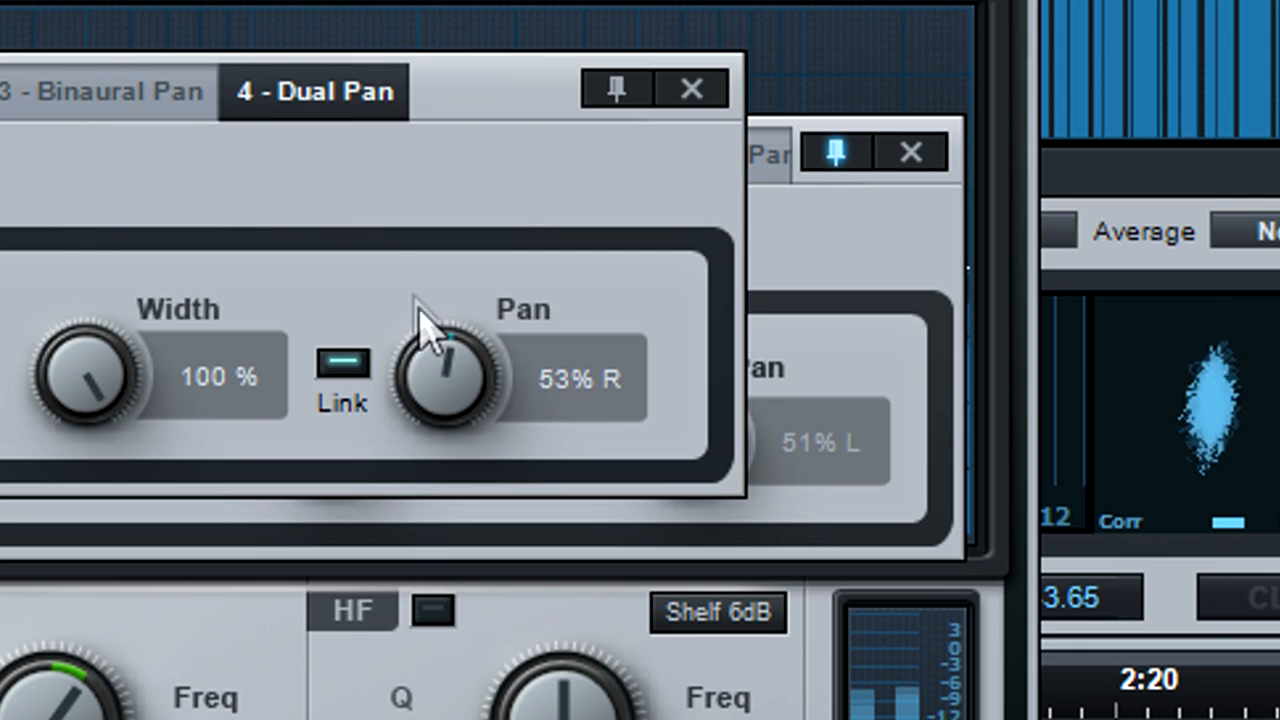
pyautogui.moveTo(440, 370); pyautogui.dragTo(440, 384)
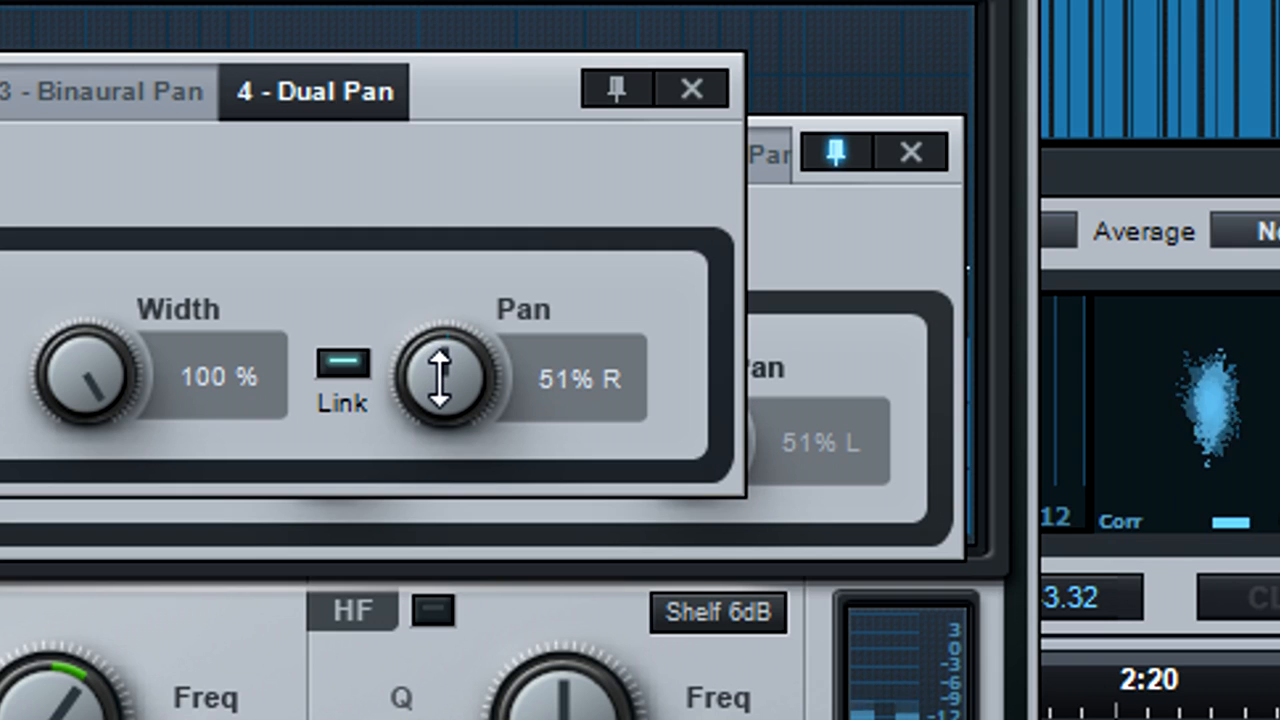
pyautogui.moveTo(438, 376); pyautogui.dragTo(438, 464)
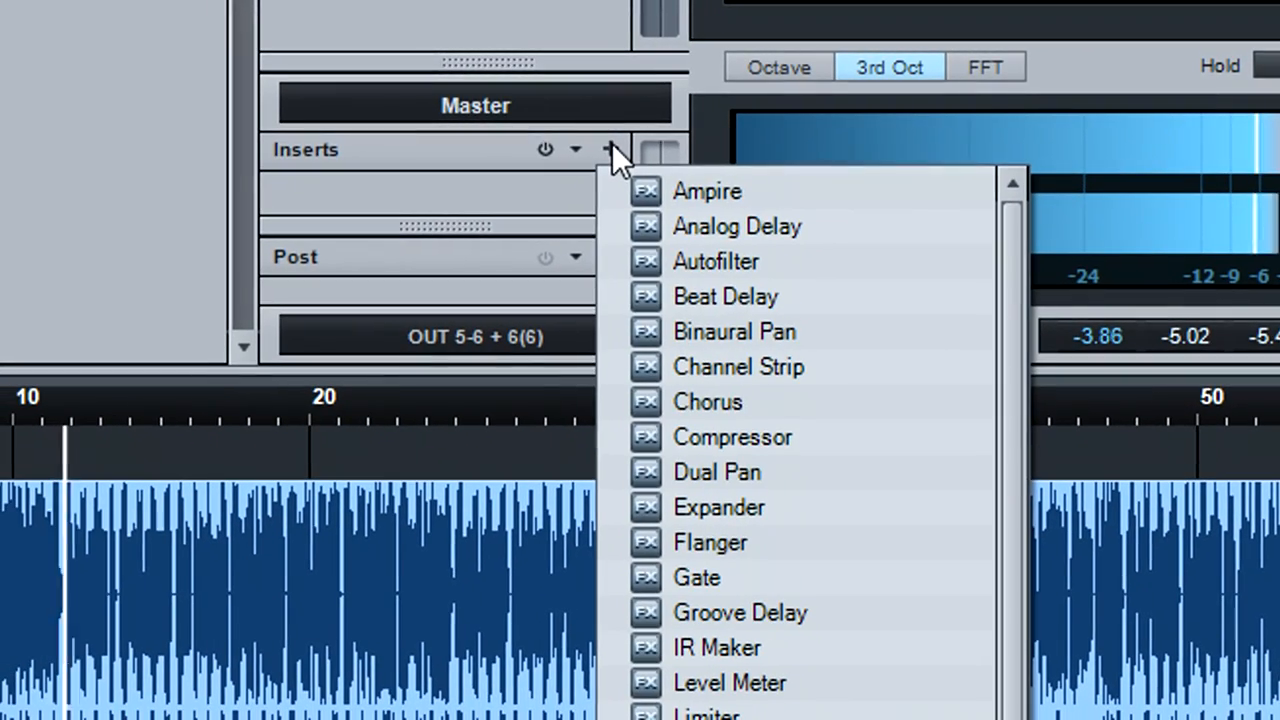
# Step: Insert a Level Meter on the Master bus and adjust the channel fader
pyautogui.click(730, 684)
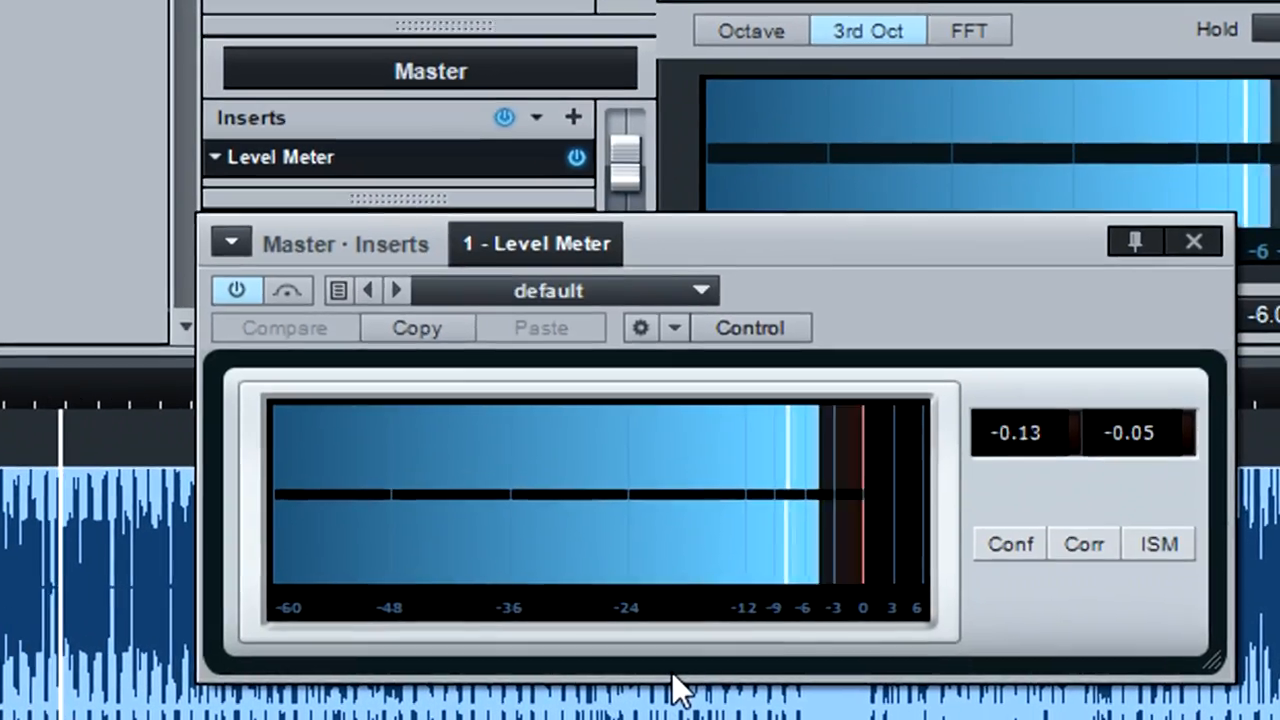
pyautogui.click(1158, 544)
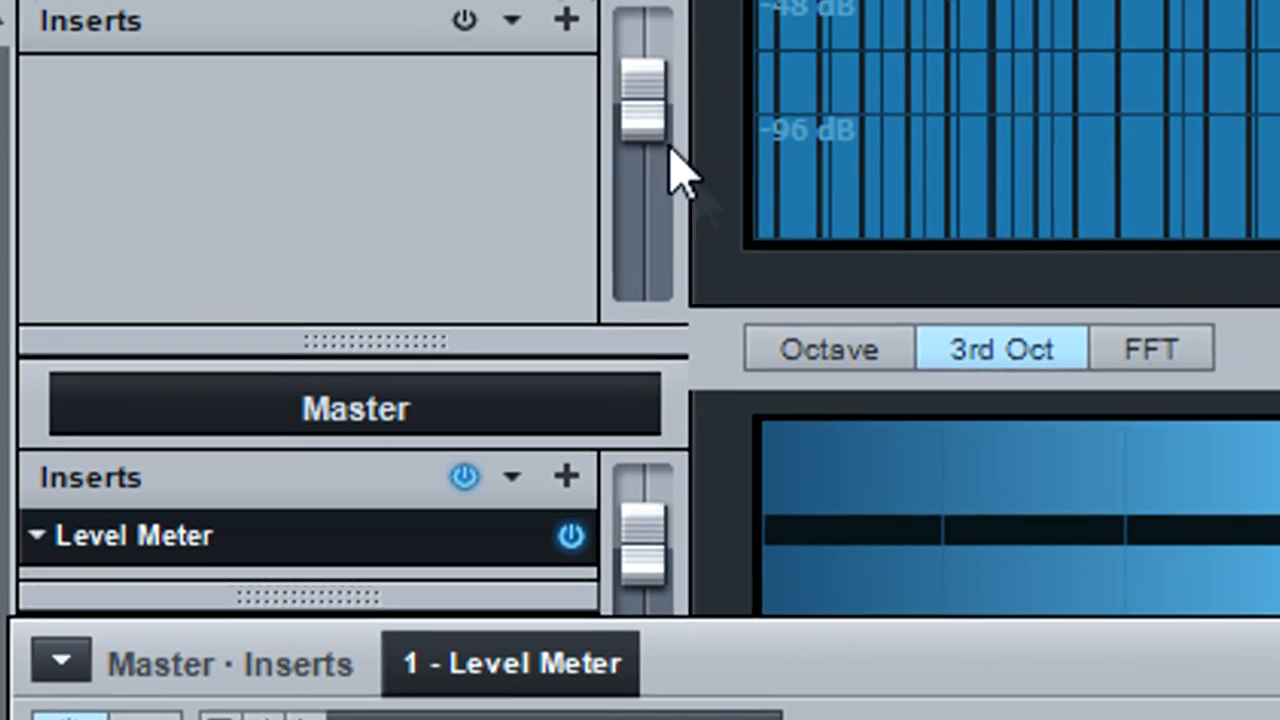
pyautogui.moveTo(640, 120); pyautogui.dragTo(690, 160)
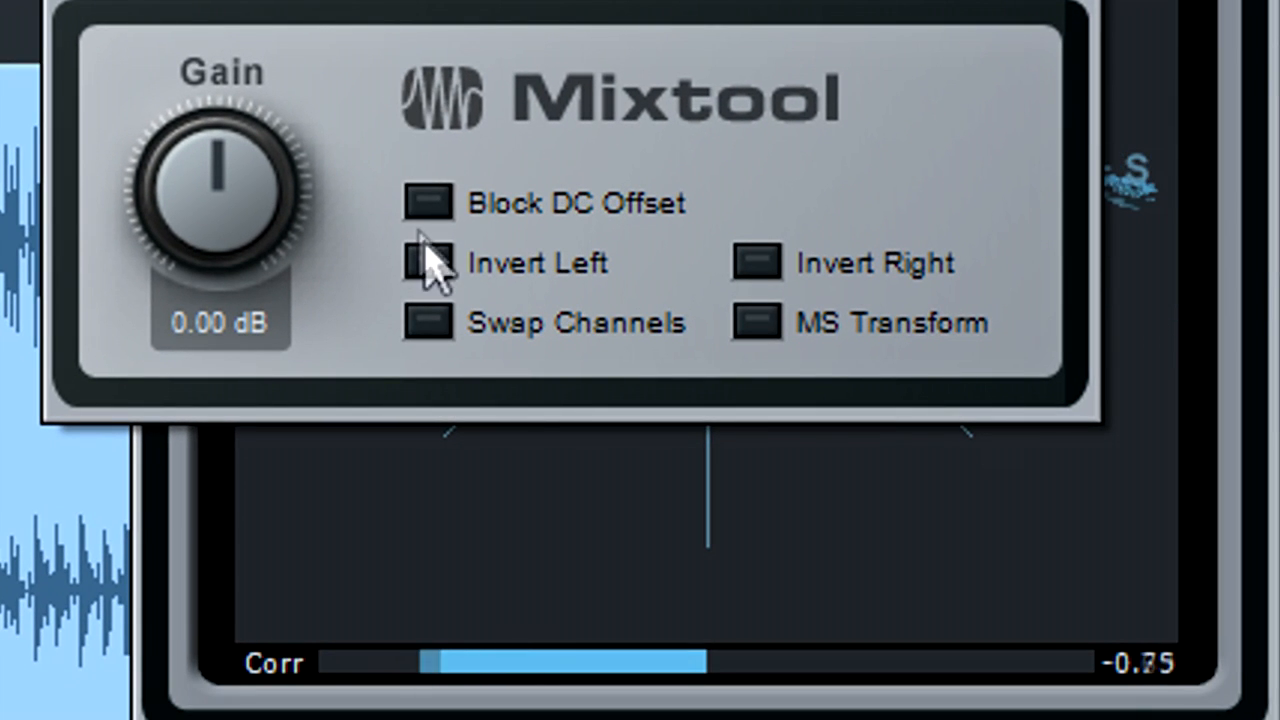
# Step: Toggle Mixtool's Invert Left so the phase correlation turns positive
pyautogui.click(428, 262)
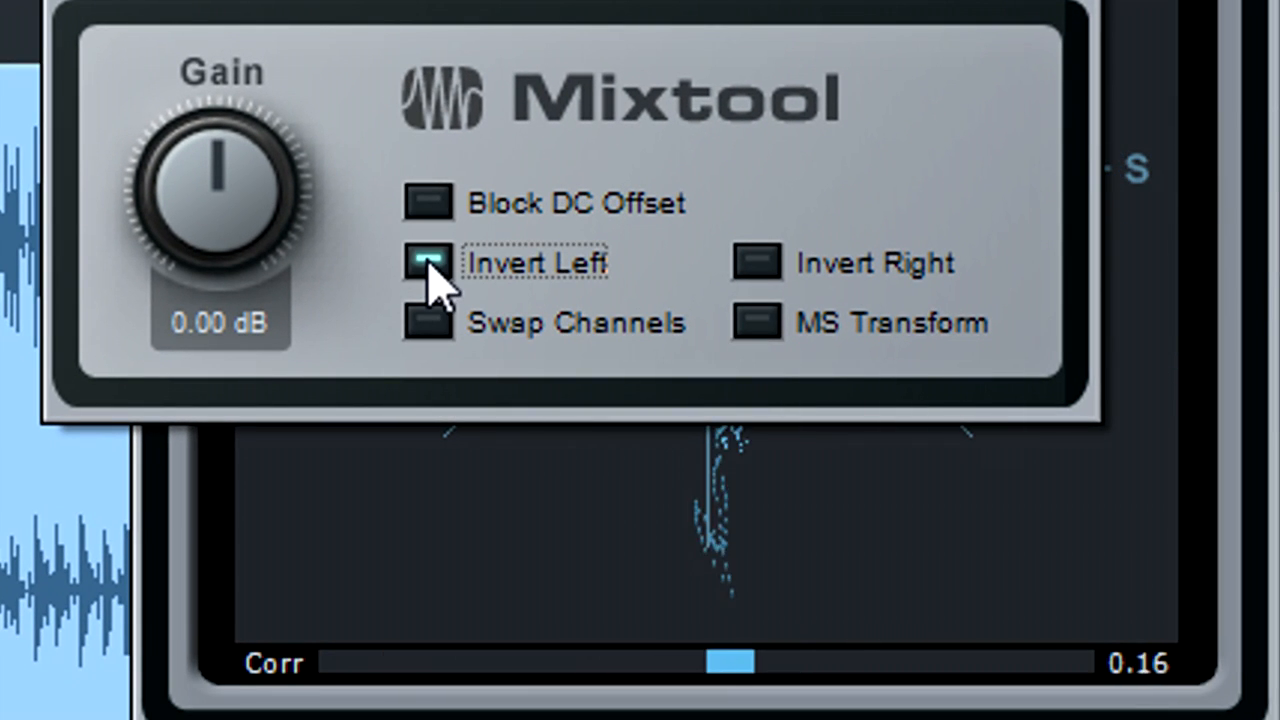
pyautogui.click(428, 260)
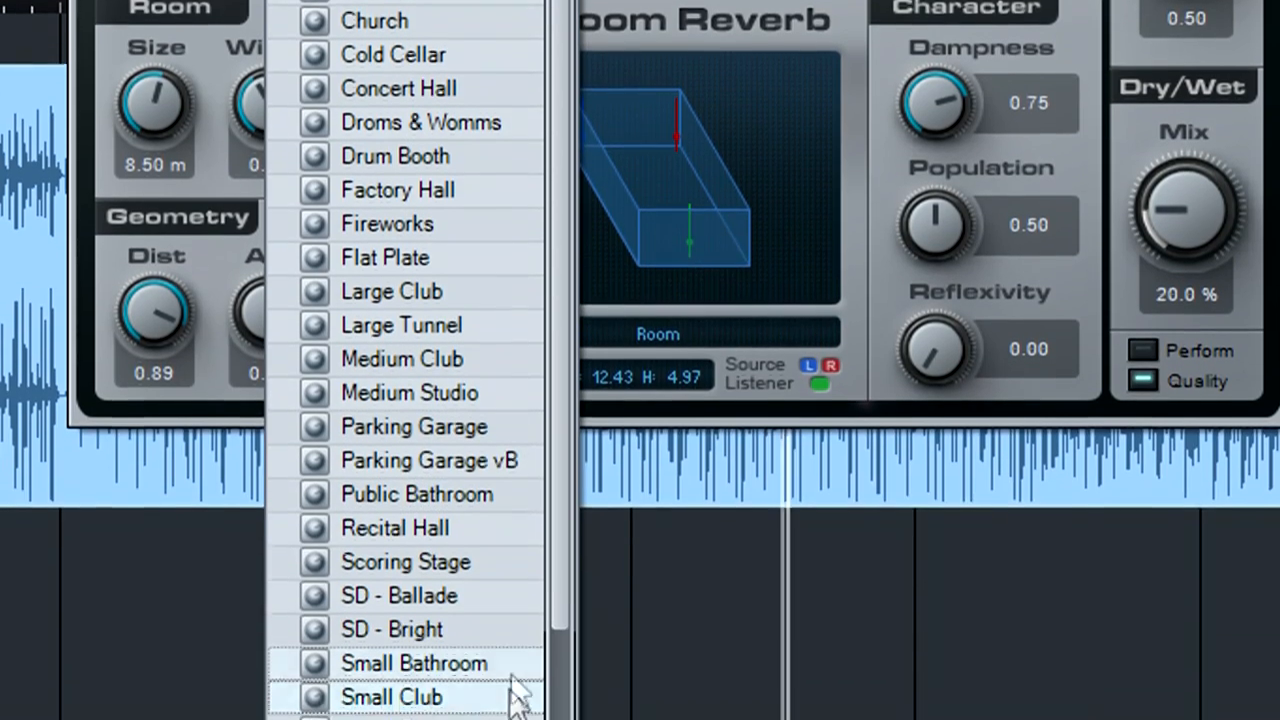
# Step: Load the Small Room preset, set reverb mix to about 0.36 and dry/wet to 69.5%
pyautogui.click(410, 696)
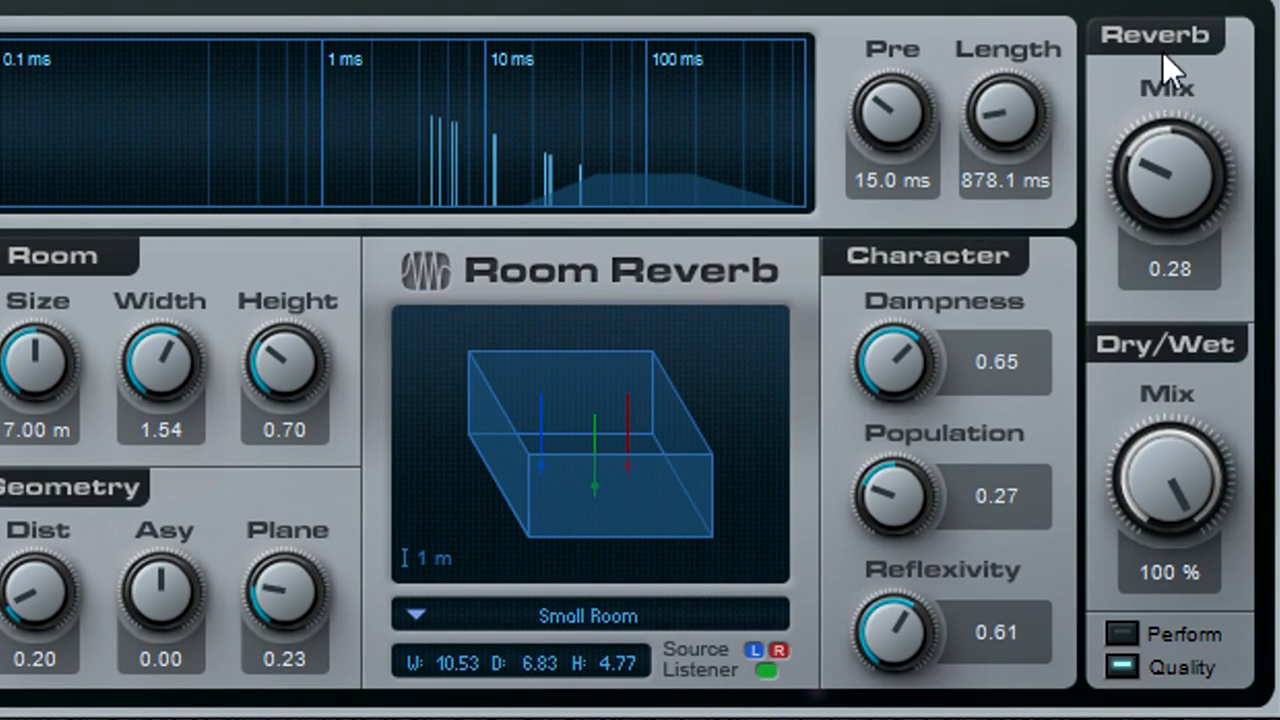
pyautogui.moveTo(1168, 176); pyautogui.dragTo(1168, 270)
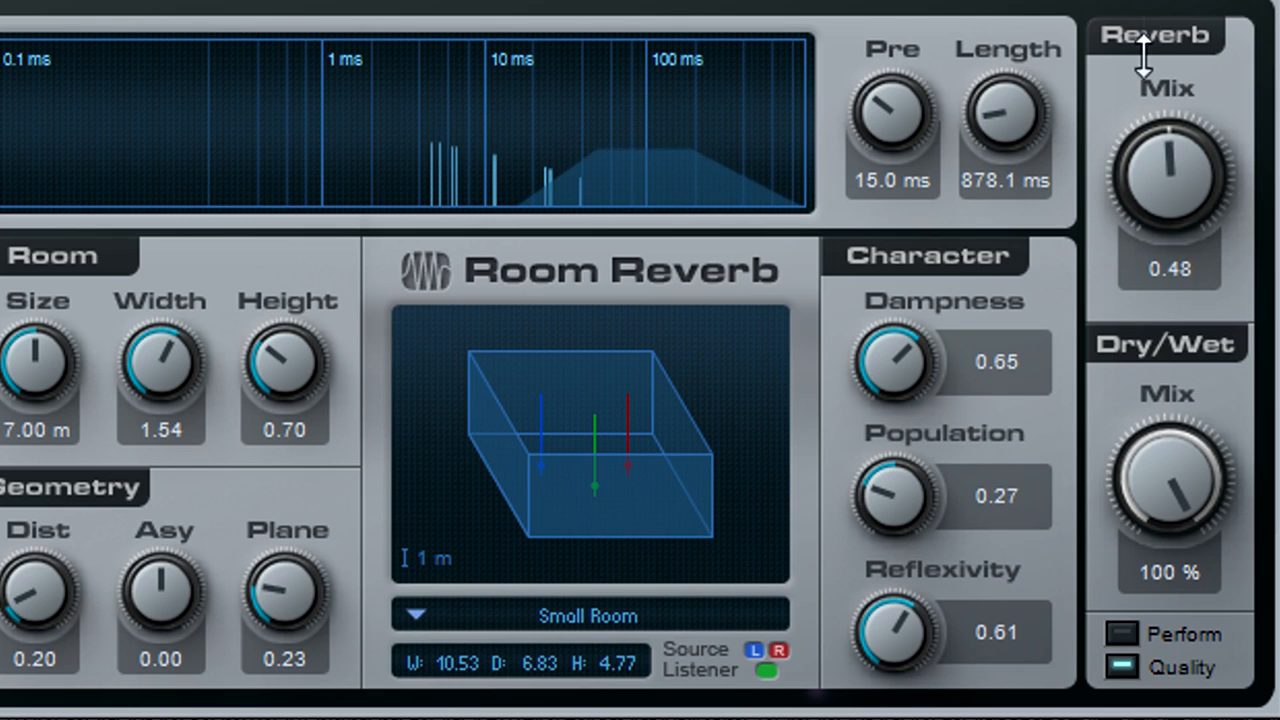
pyautogui.moveTo(1168, 176); pyautogui.dragTo(1168, 210)
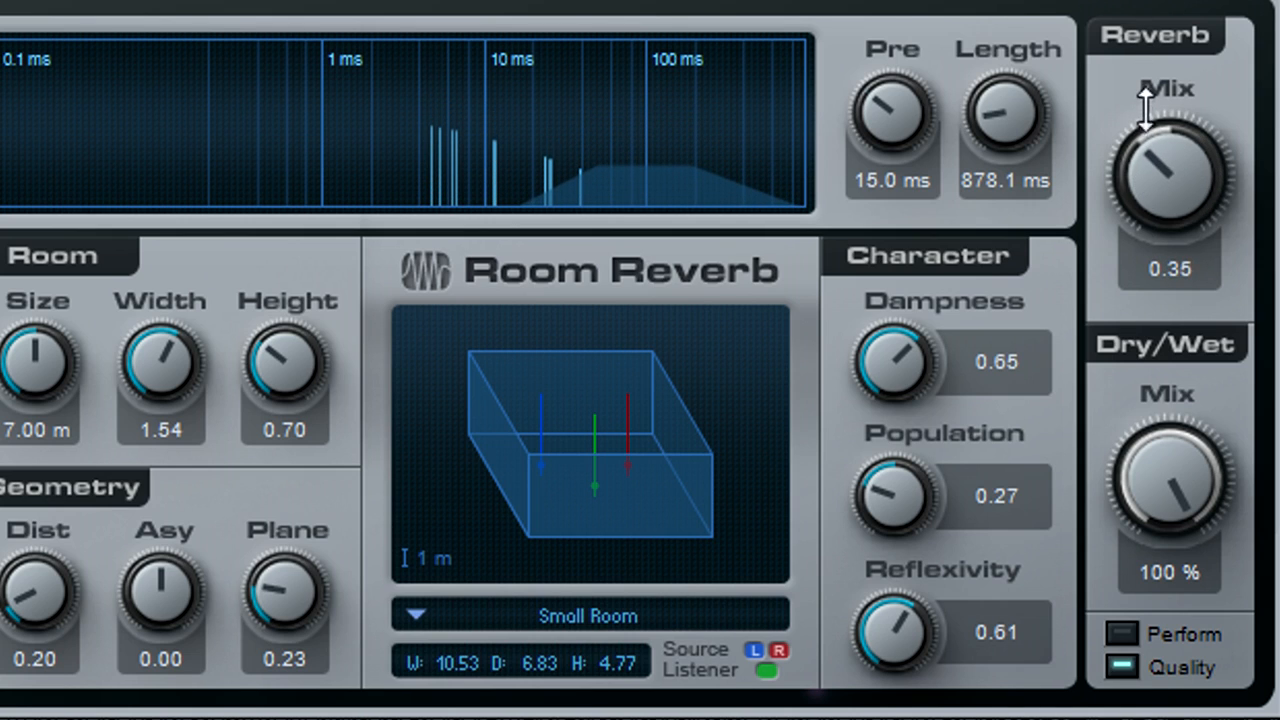
pyautogui.moveTo(1168, 480); pyautogui.dragTo(1168, 600)
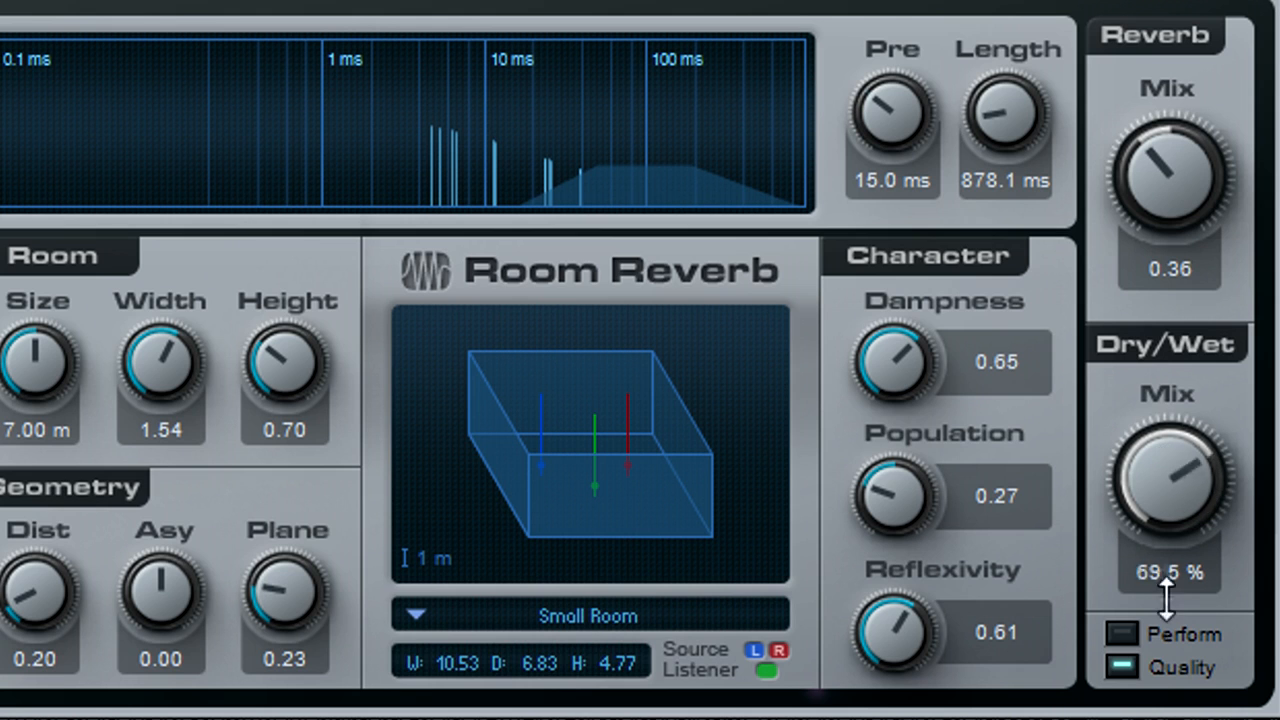